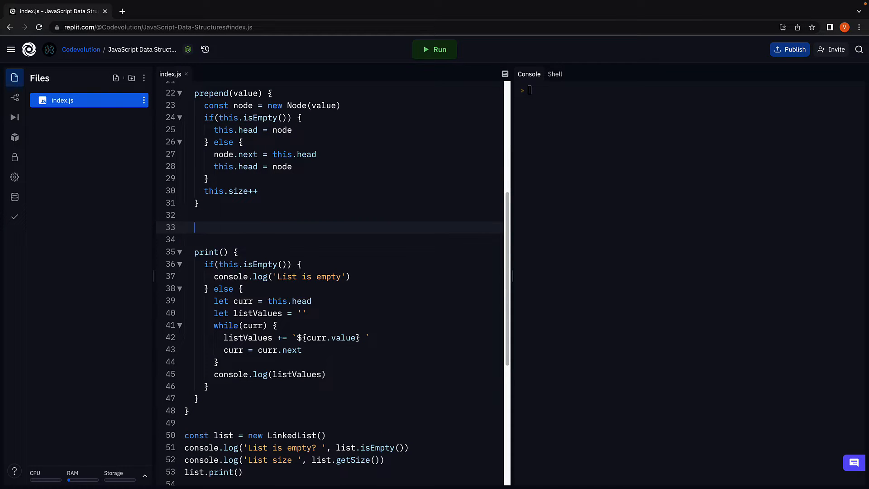
- Add an append(value) method whose first line is const node = new Node(value)
type("append()")
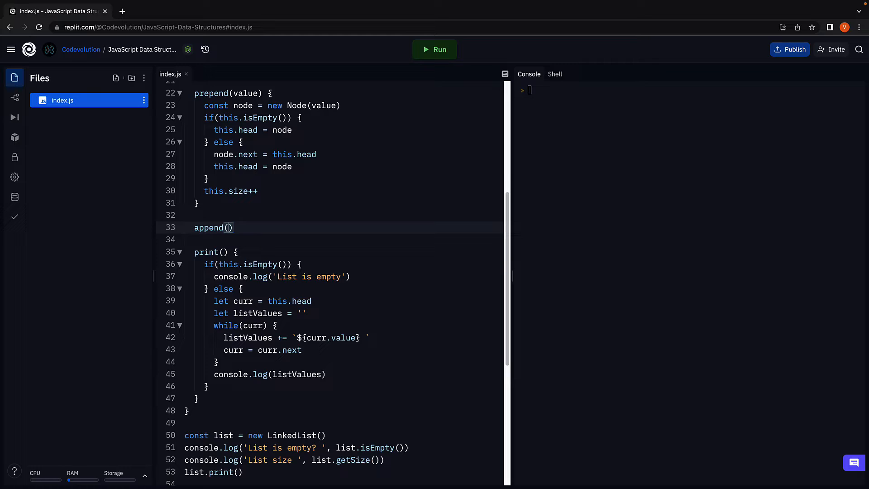
type("{")
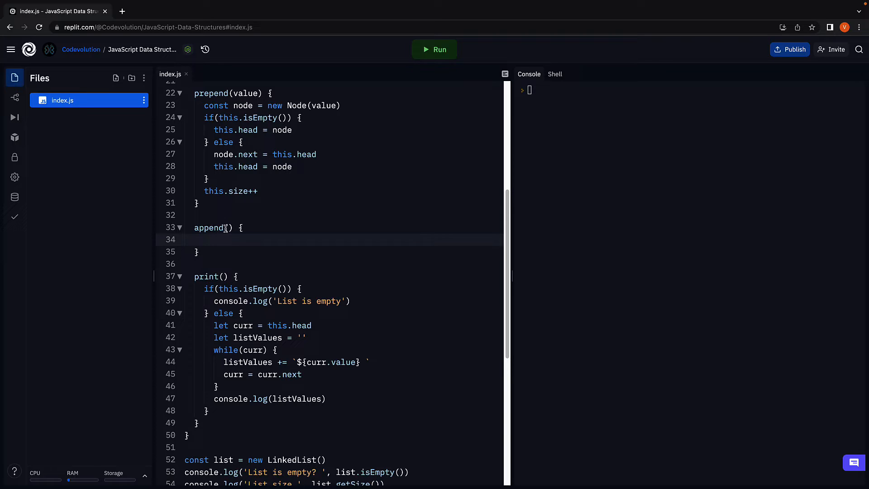
type("value")
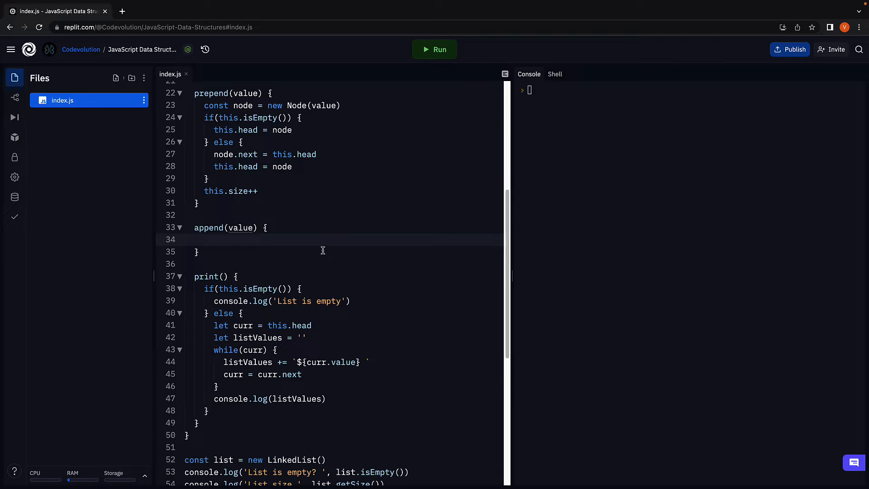
type("const node")
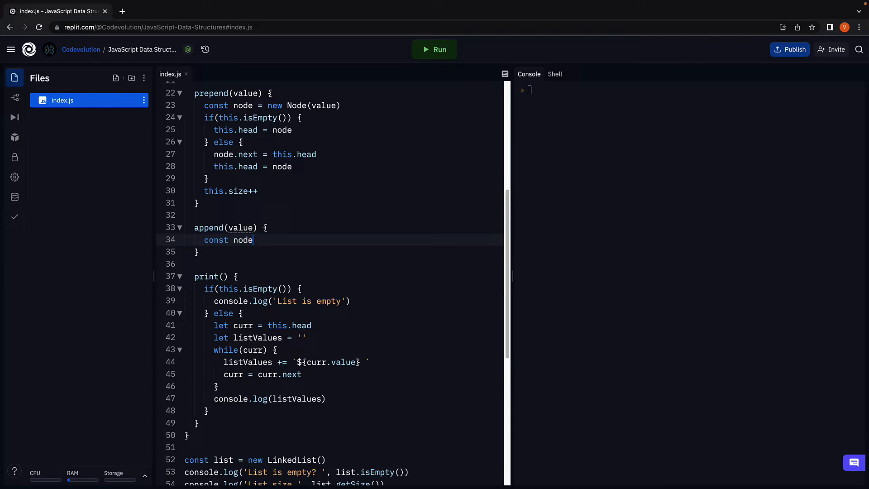
type("= new Node()")
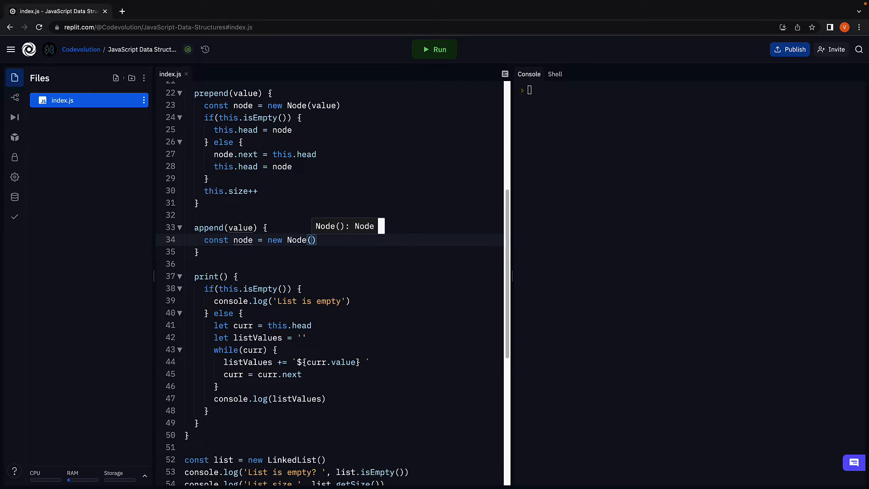
type("value")
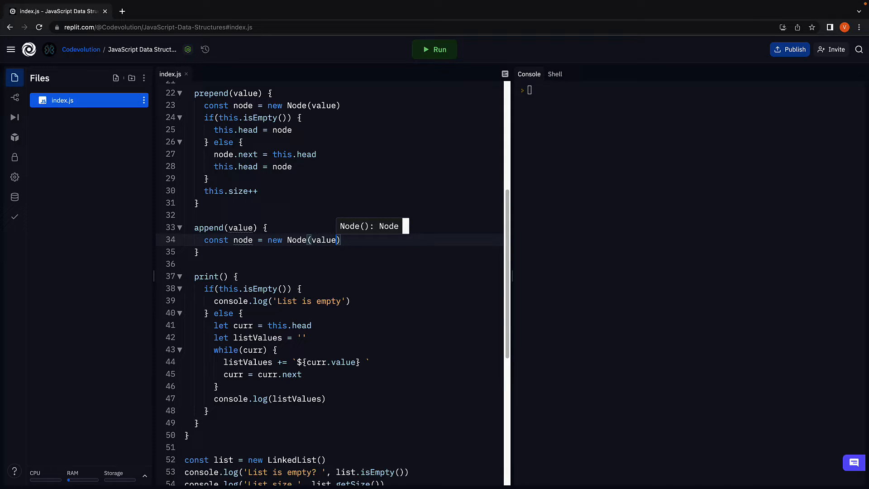
key("Enter")
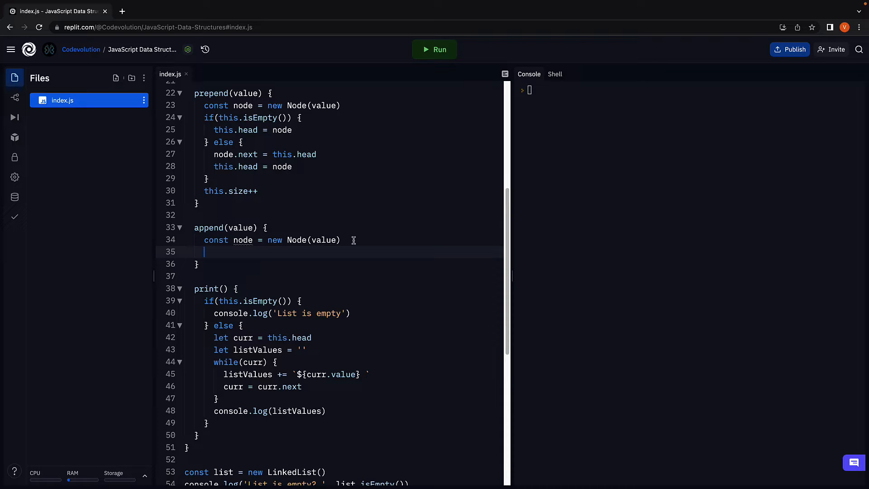
scroll("down", 3)
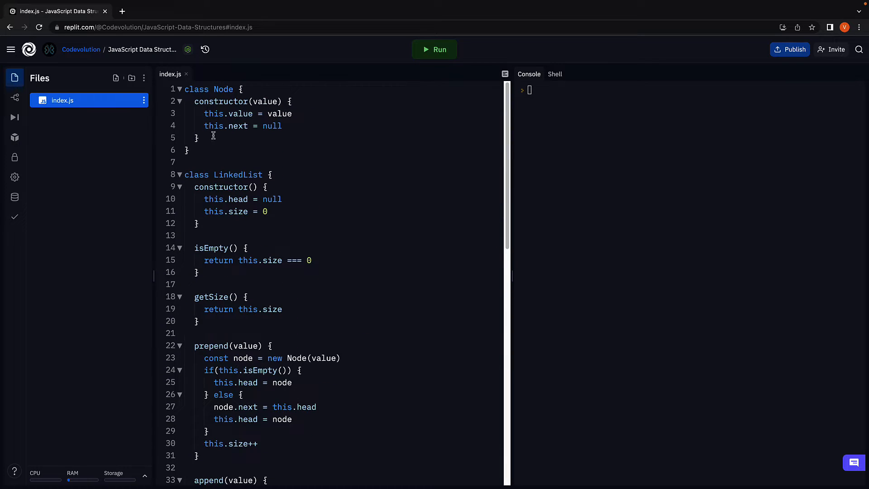
left_click_drag(194, 101, 281, 125)
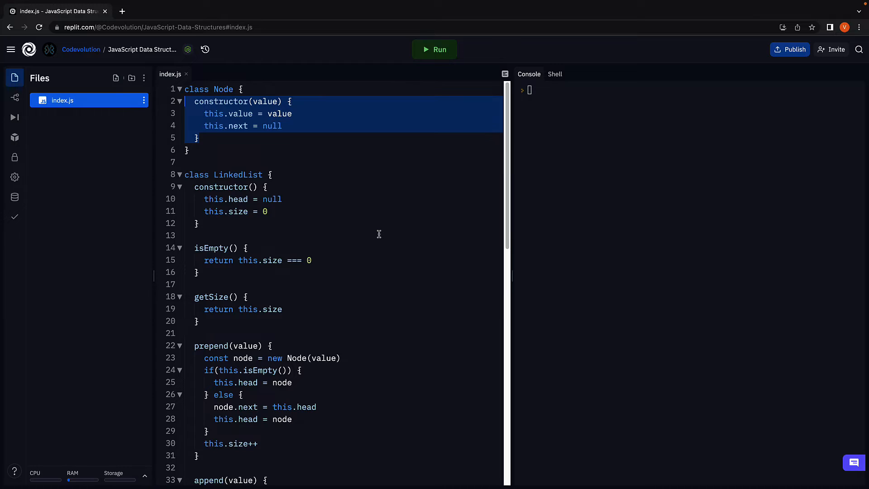
scroll("down", 3)
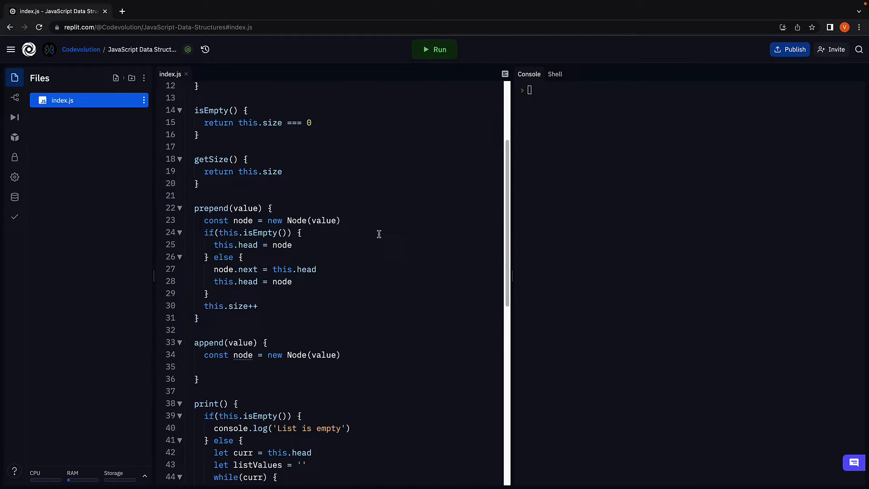
scroll("down", 3)
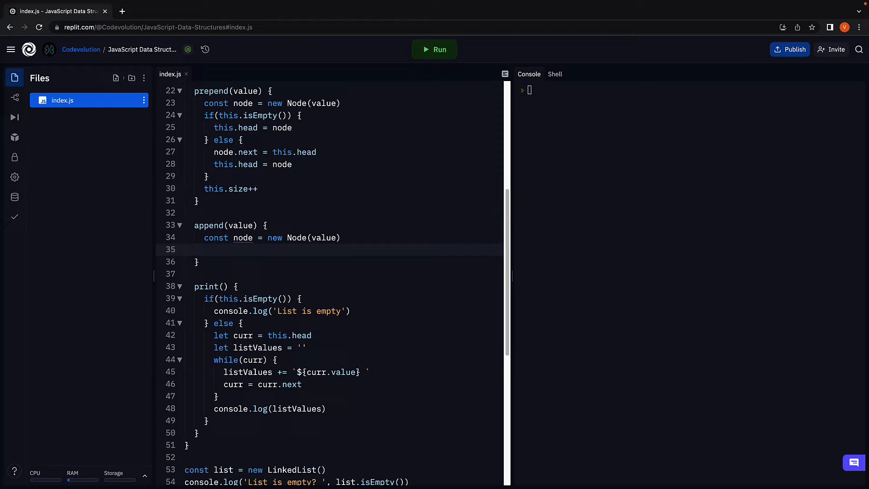
left_click(205, 249)
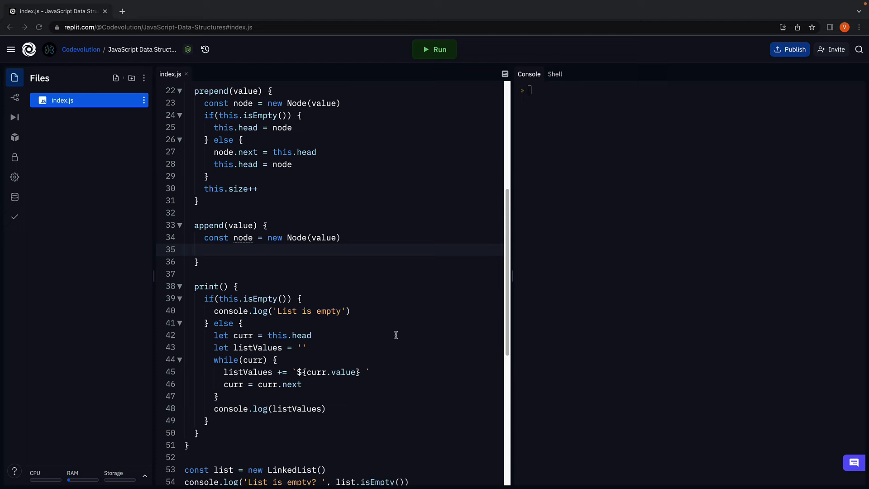
- In append, add if (this.isEmpty()) this.head = node, followed by this.size++
type("if(this")
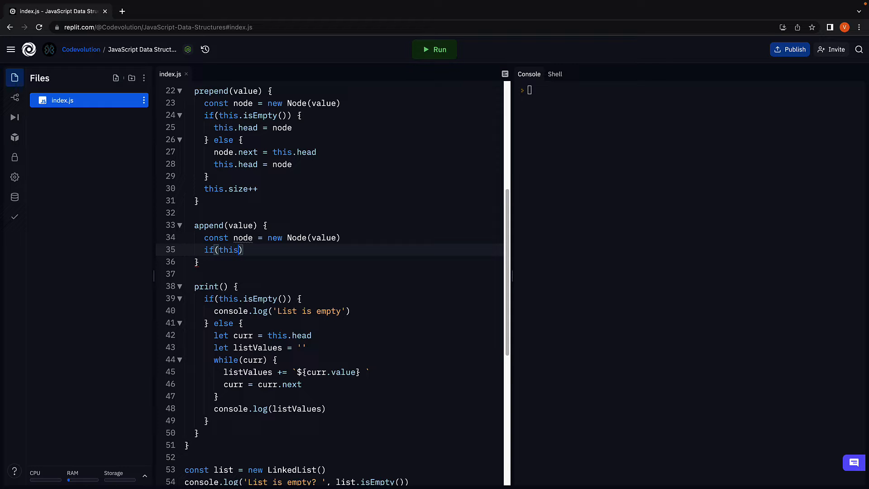
type(".isEmpty(")
type("thi")
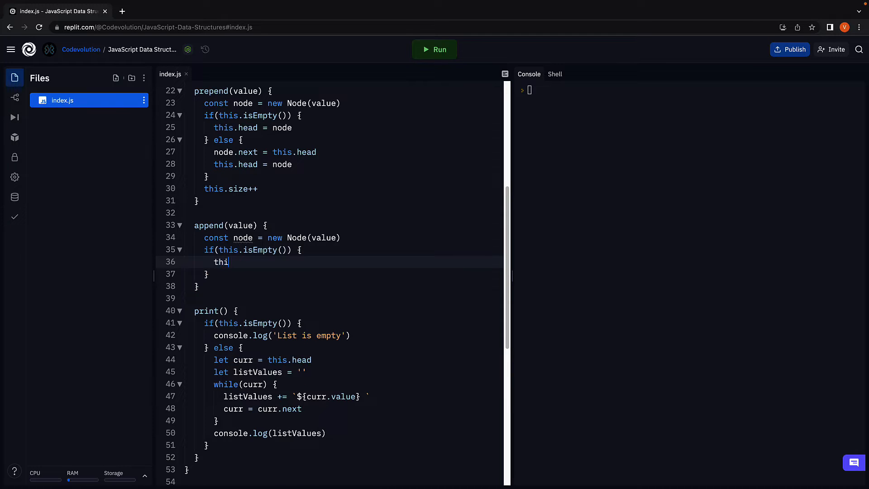
type("s.head =")
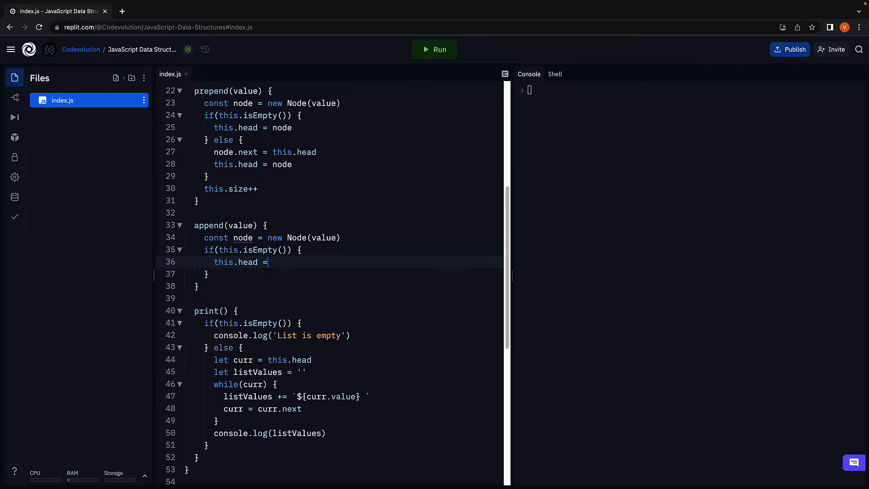
type("node")
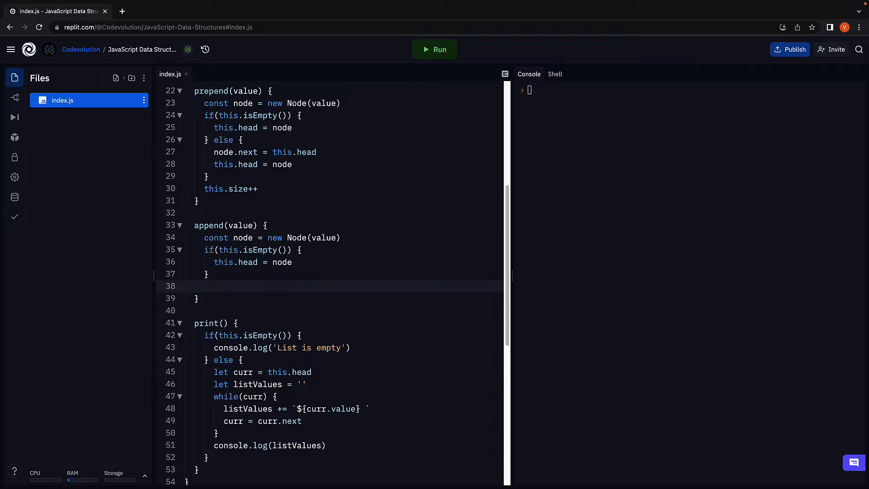
type("thi")
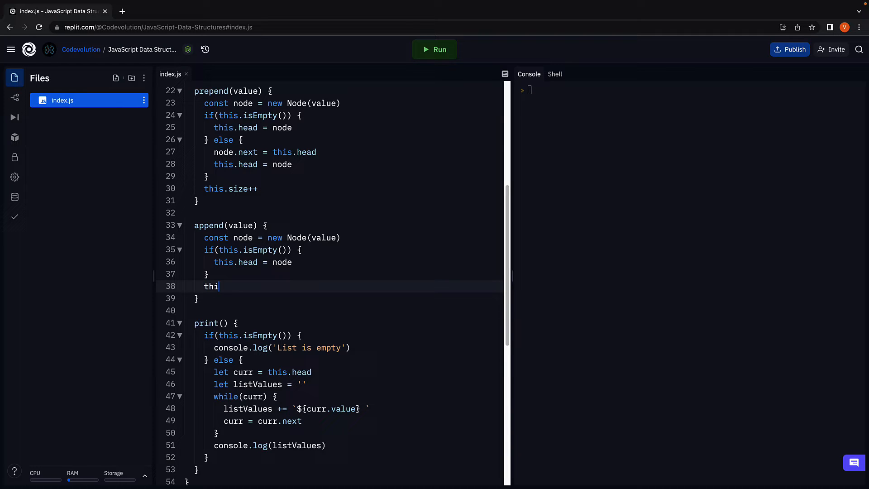
type("s.size++")
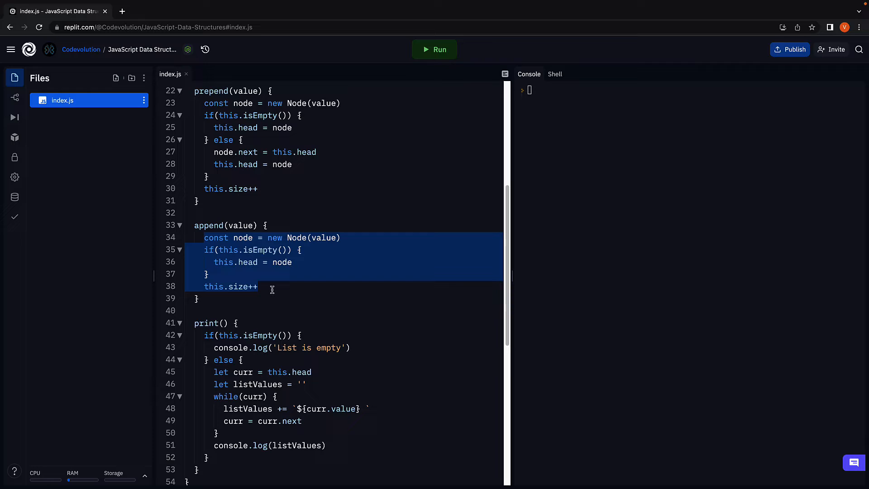
left_click(313, 286)
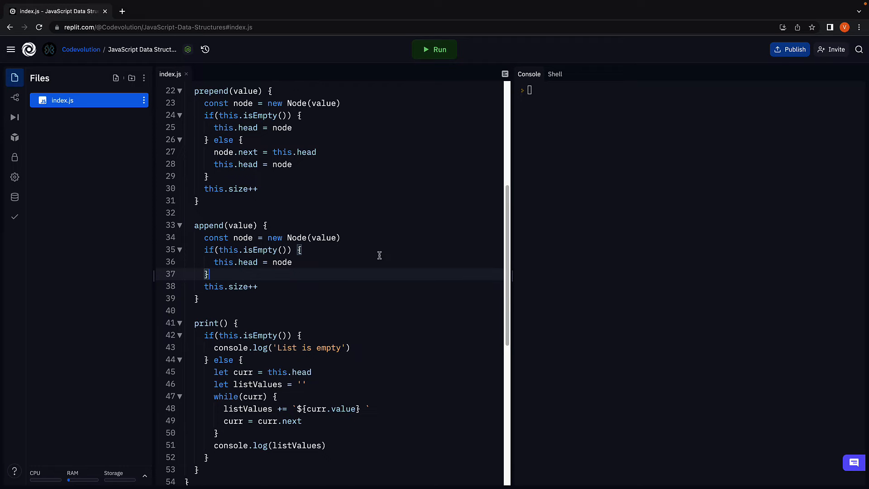
- Add an else branch to append that starts with let prev = this.head
type("e")
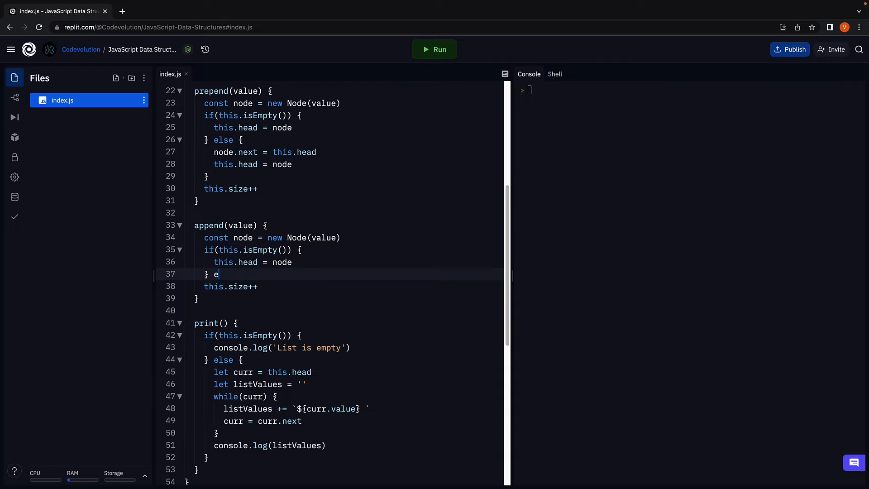
type("lse {")
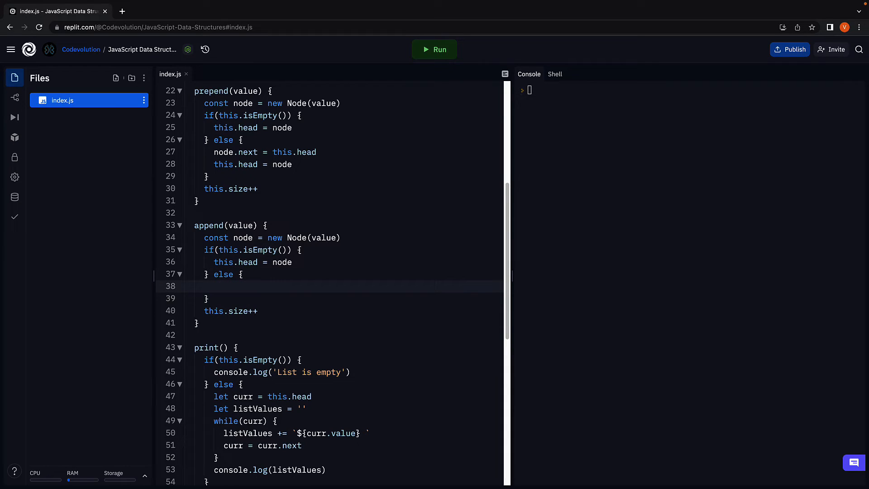
left_click(215, 286)
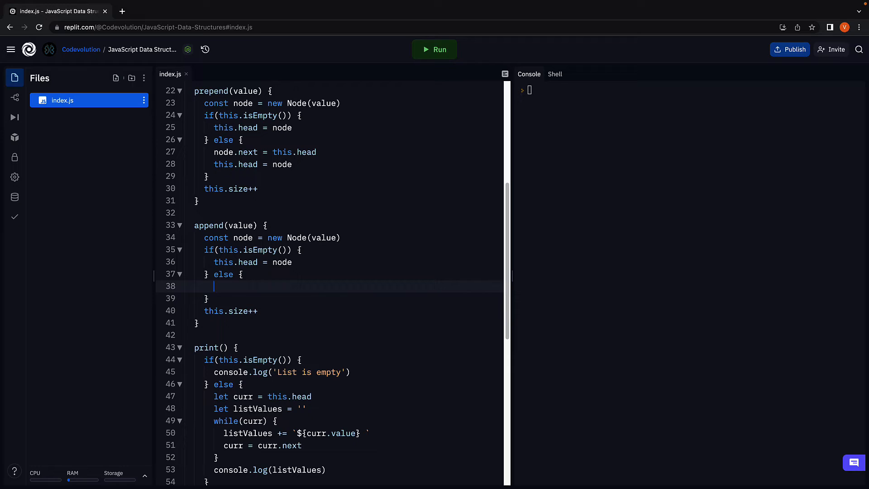
type("let")
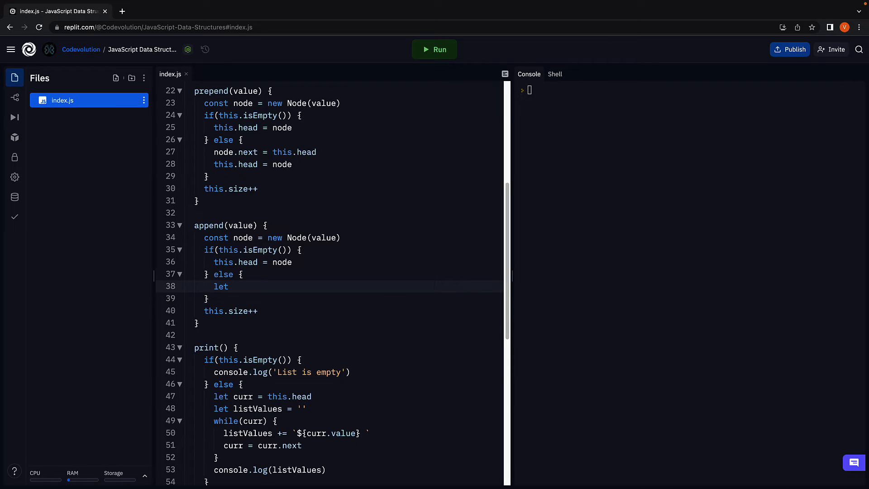
type("prev = this.head")
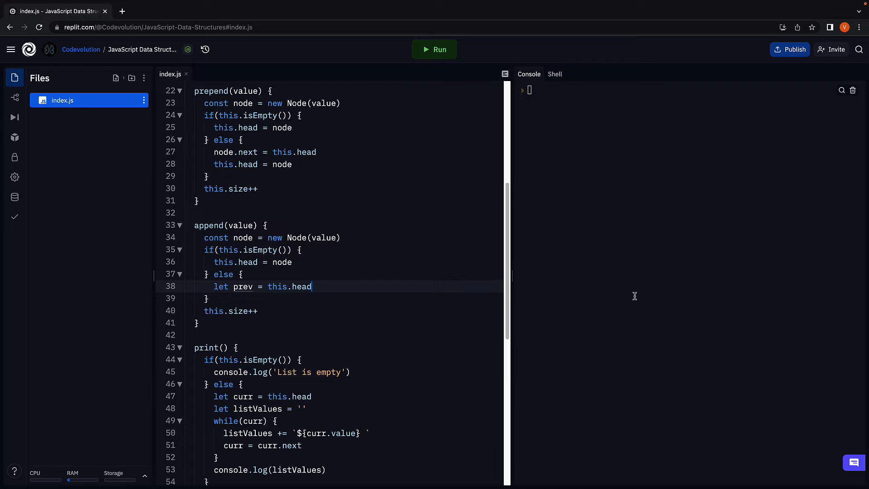
key("Enter")
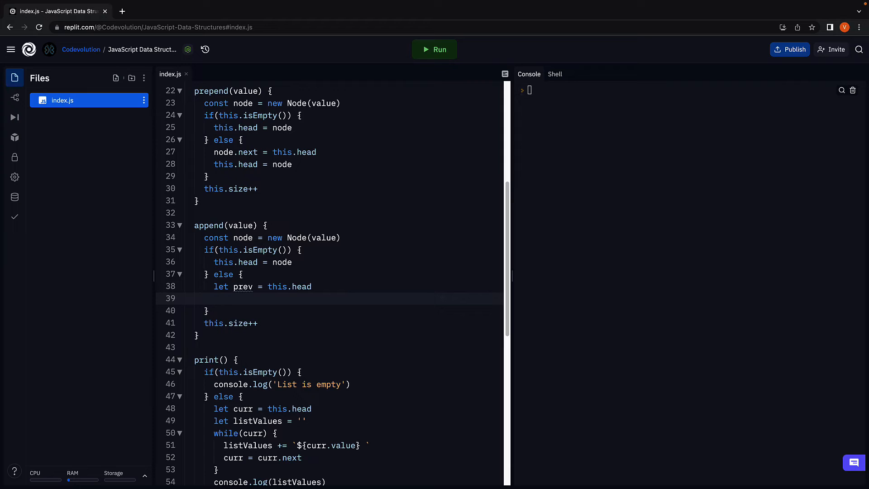
- Add a while (prev.next) loop that advances prev = prev.next
type("while")
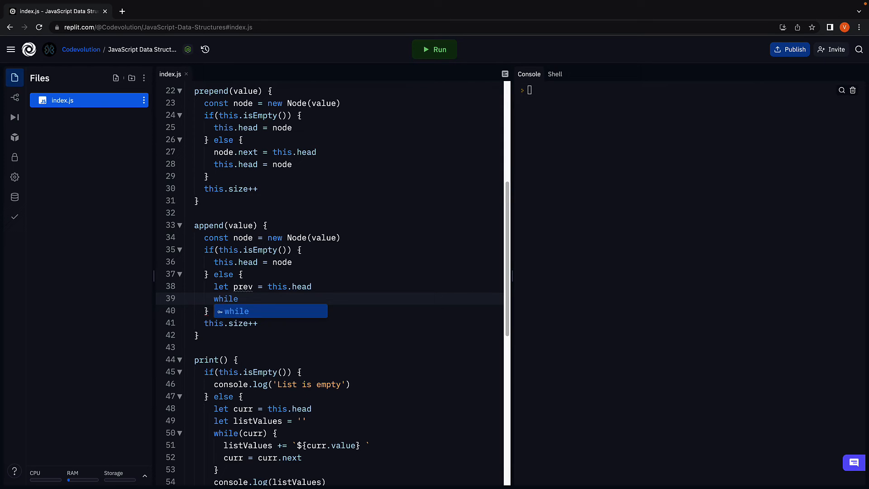
type("(pre)")
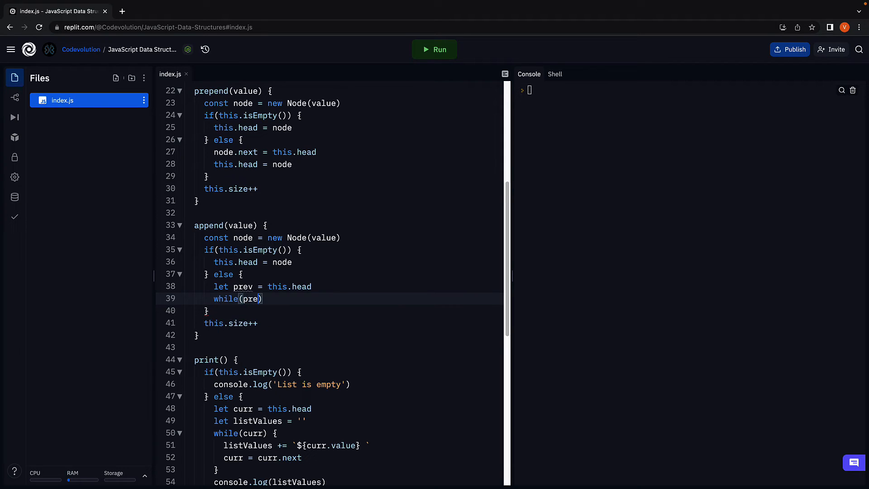
type("v.next")
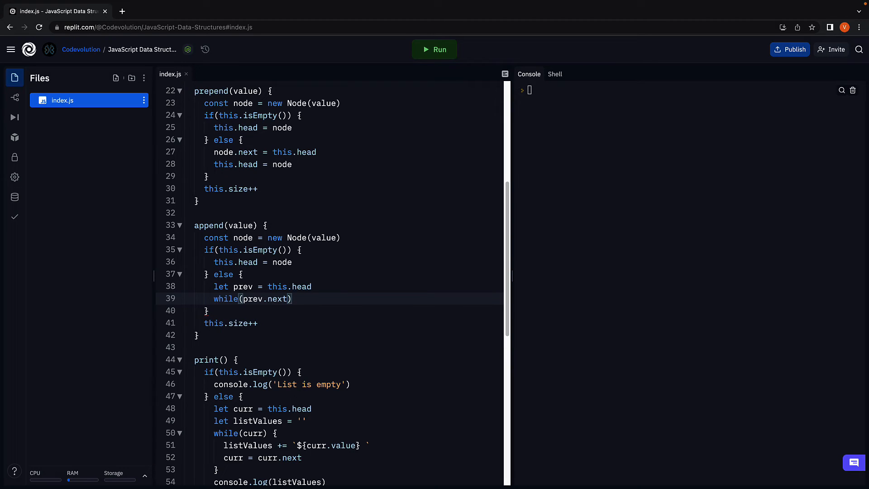
type("{")
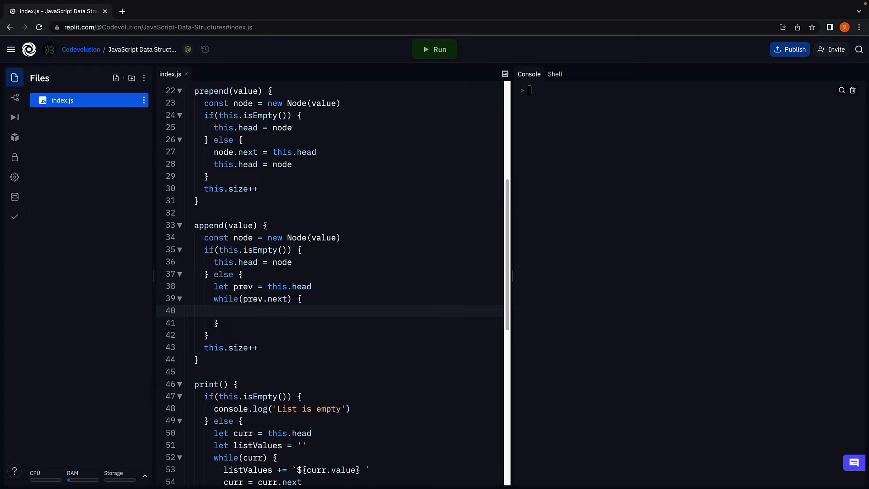
type("prev =")
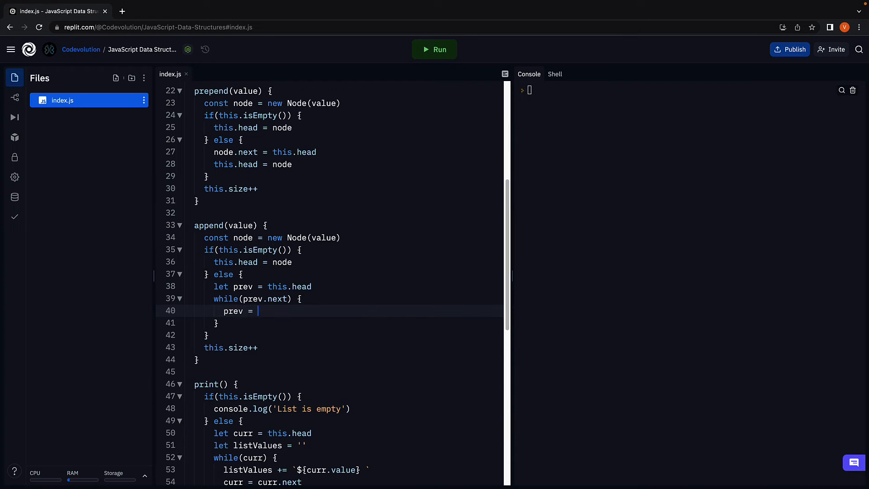
type("prev.next")
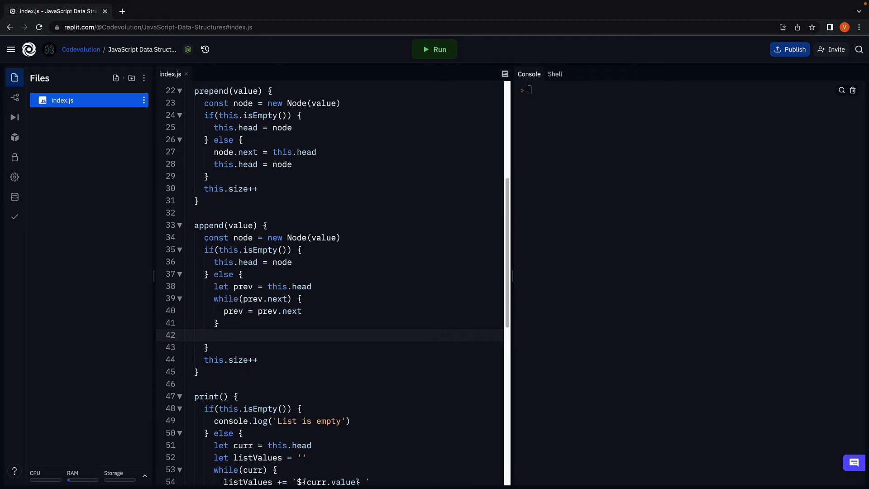
- After the loop, link the new node with prev.next = node
left_click(214, 334)
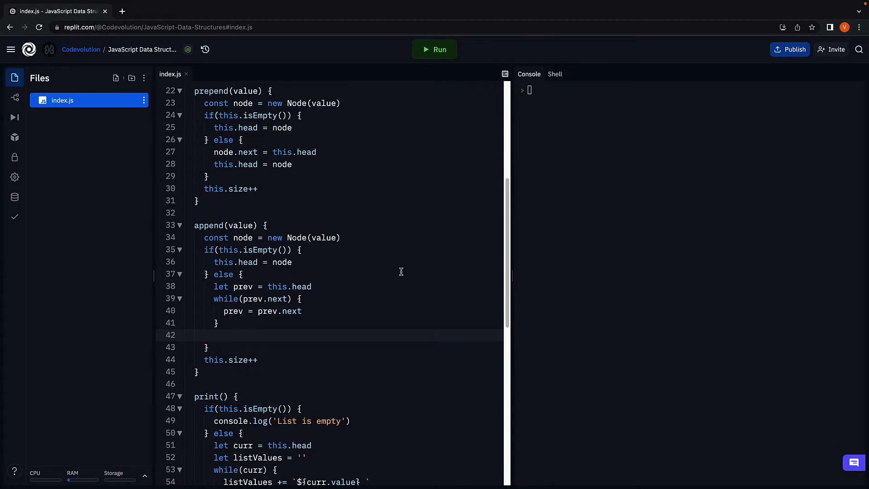
left_click(214, 334)
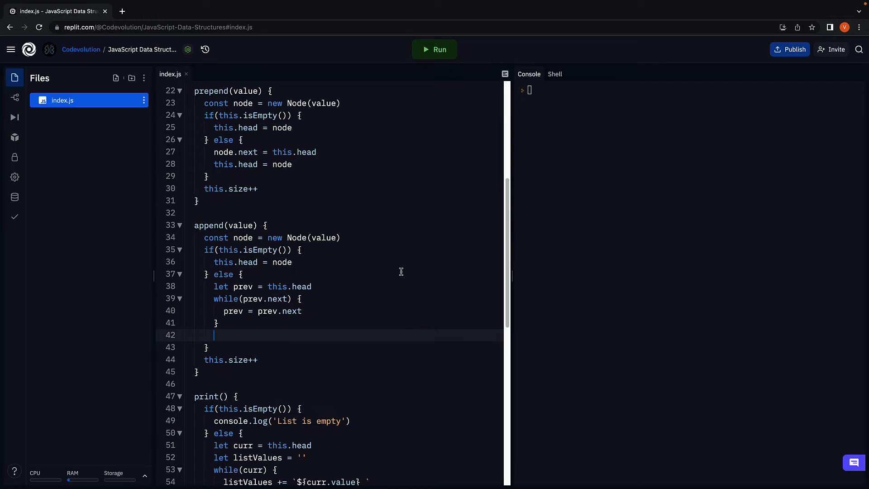
type("prev.")
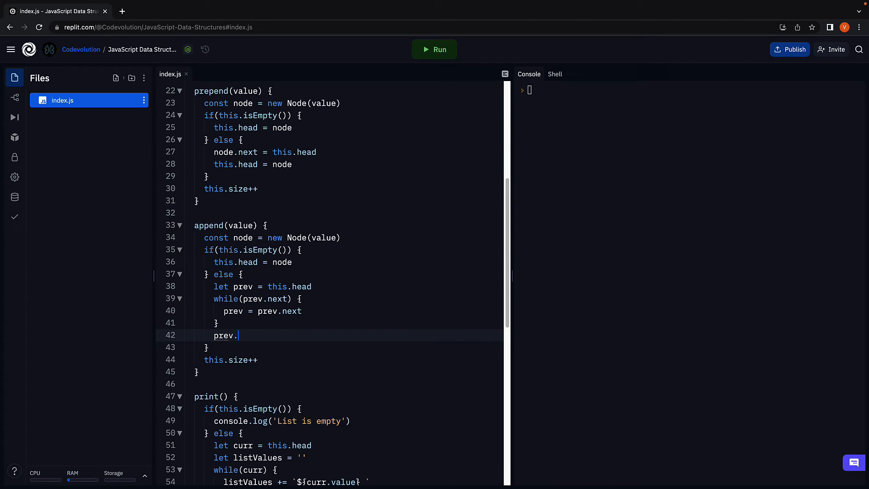
type("next = node")
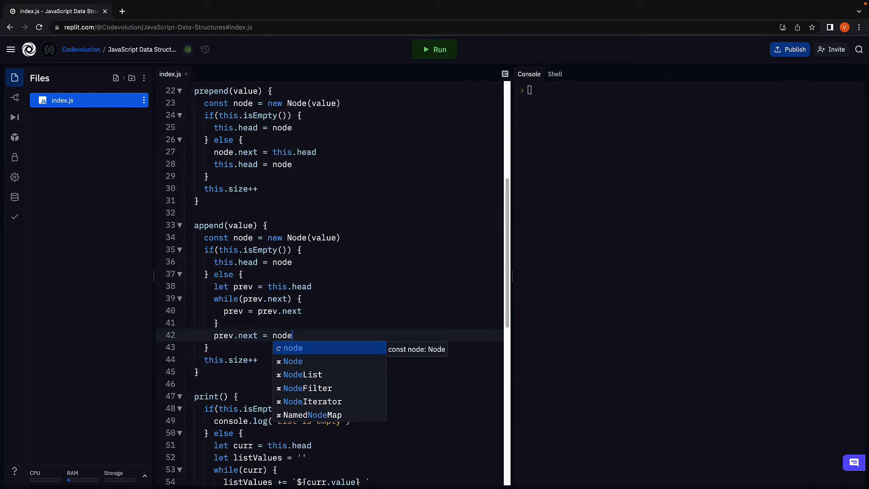
key("Escape")
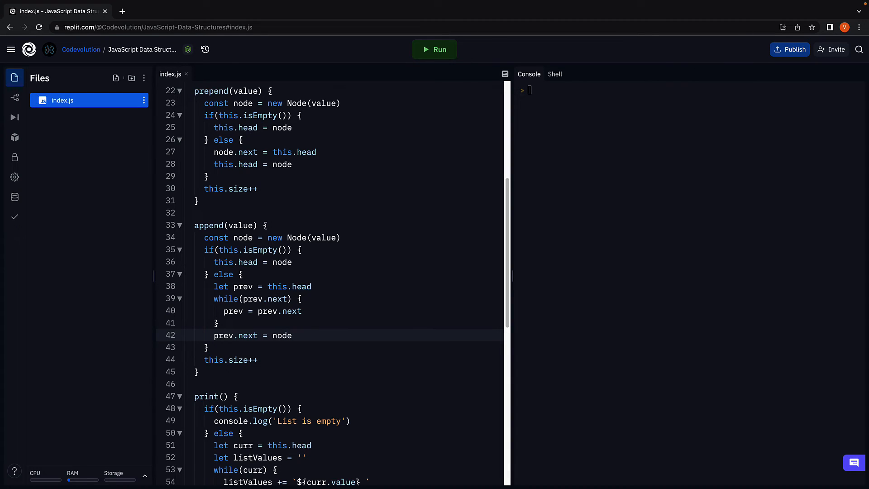
left_click(258, 359)
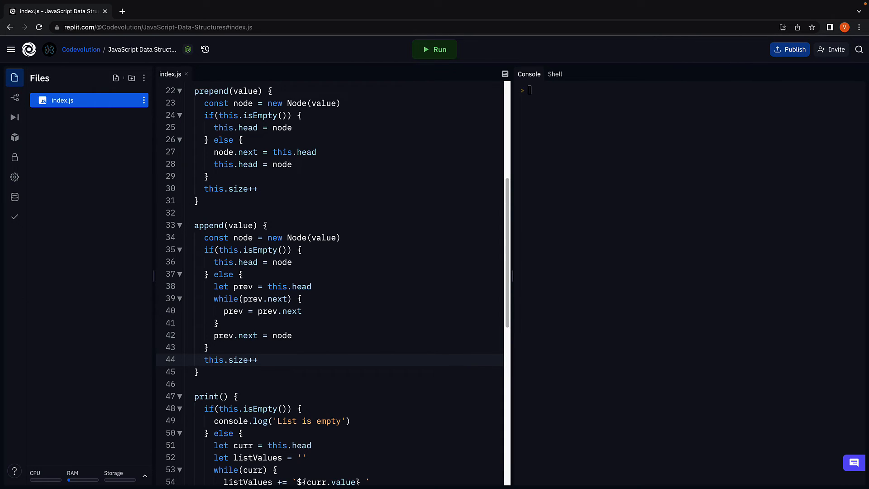
left_click(258, 359)
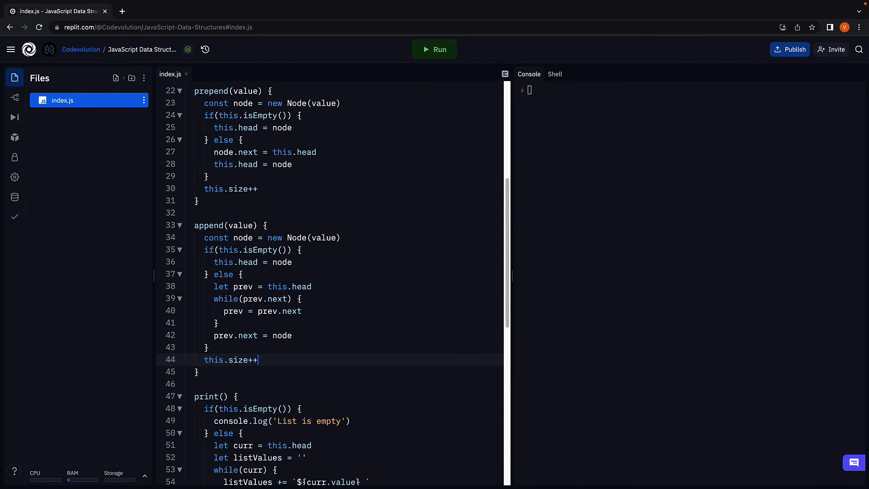
- Scroll down to the test calls that add 10, 20 and 30
scroll("down", 3)
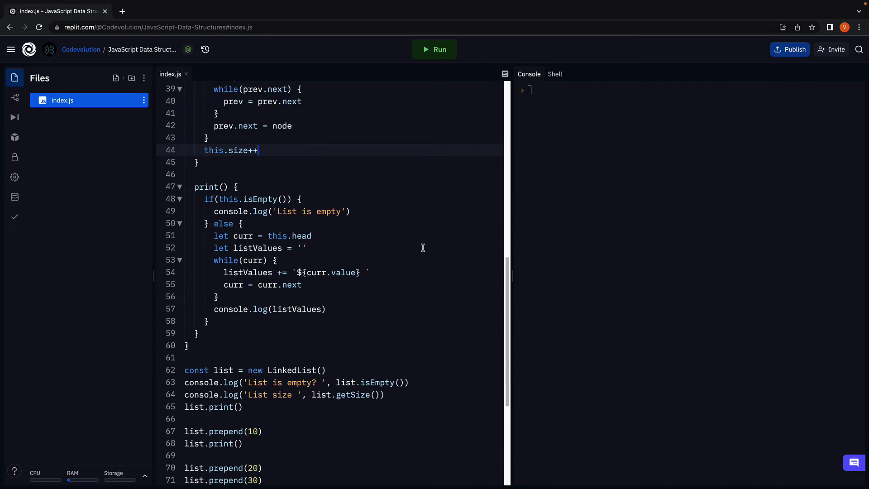
scroll("down", 3)
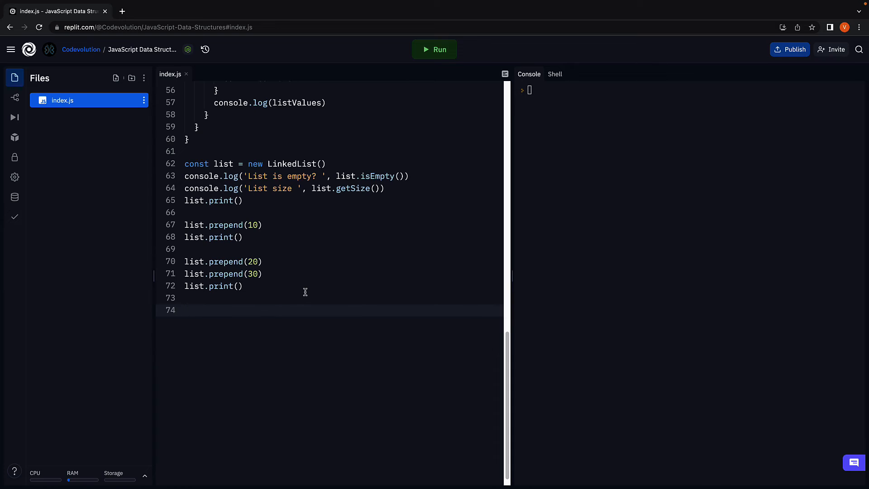
mouse_move(225, 225)
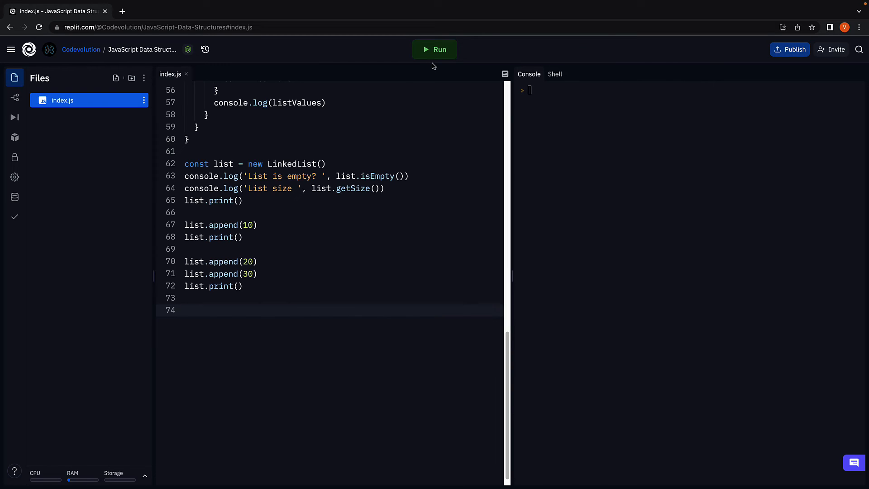
- Run the script and check the console prints 10, then 10 20 30
left_click(434, 49)
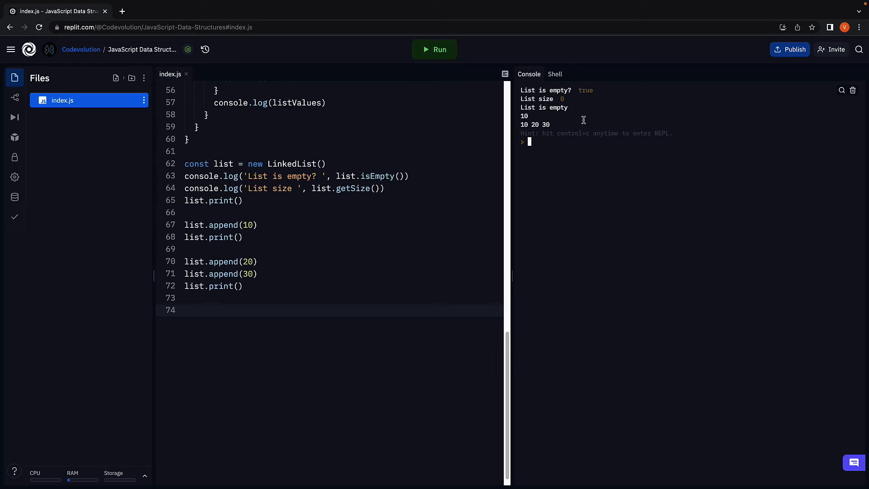
left_click(307, 224)
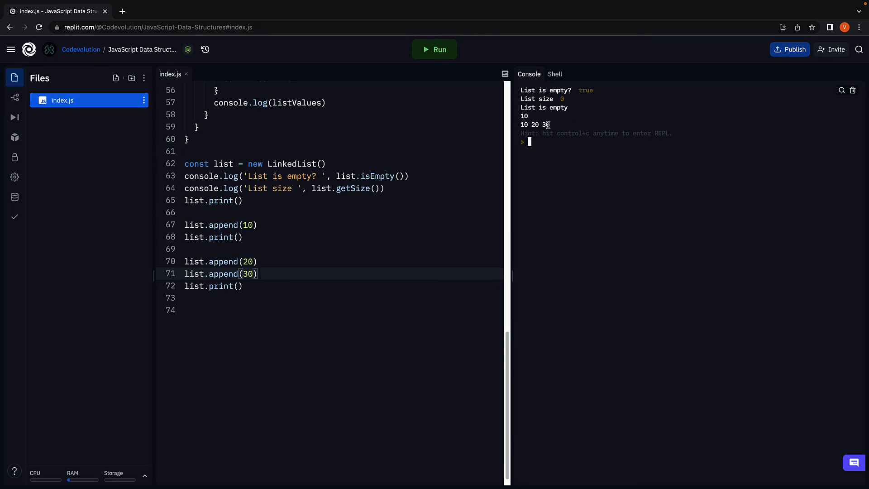
mouse_move(527, 125)
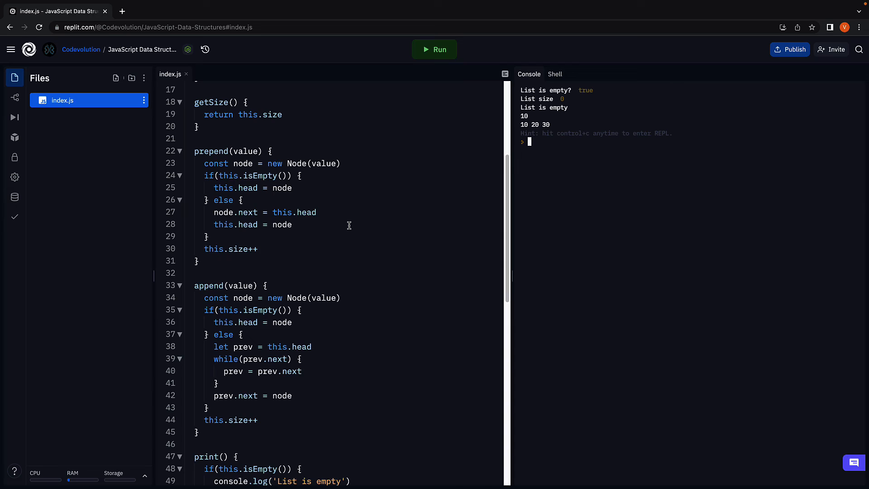
mouse_move(313, 280)
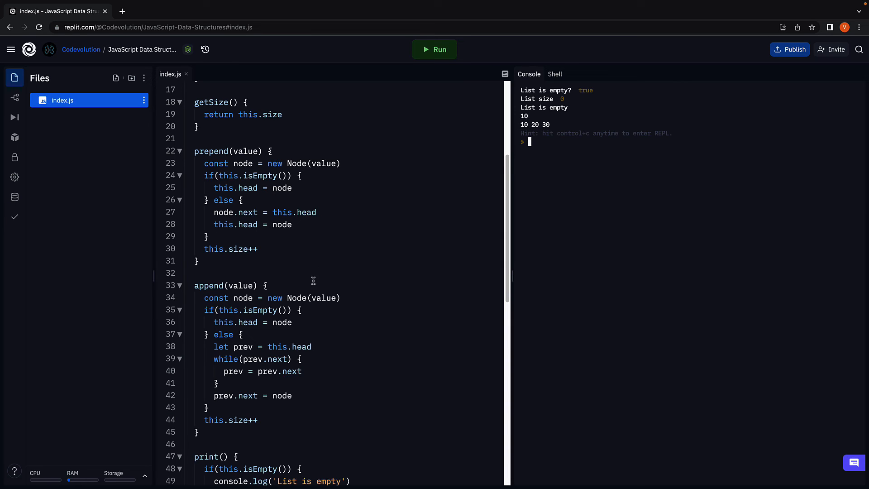
- Add a // O(1) comment above prepend and // O(n) above append
left_click(267, 285)
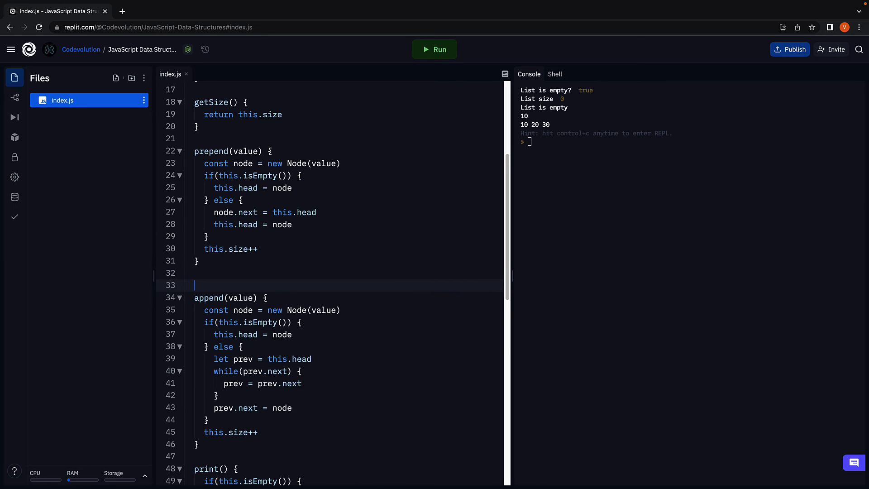
type("// O(1)")
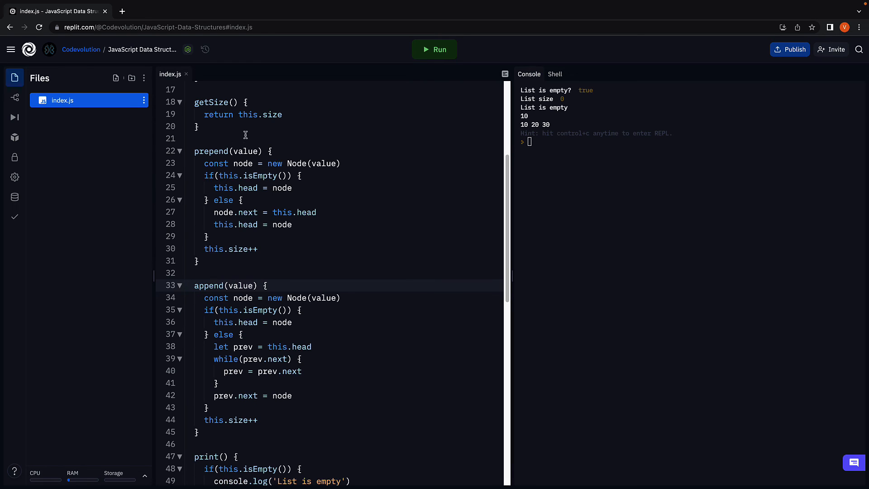
type("// O(1)")
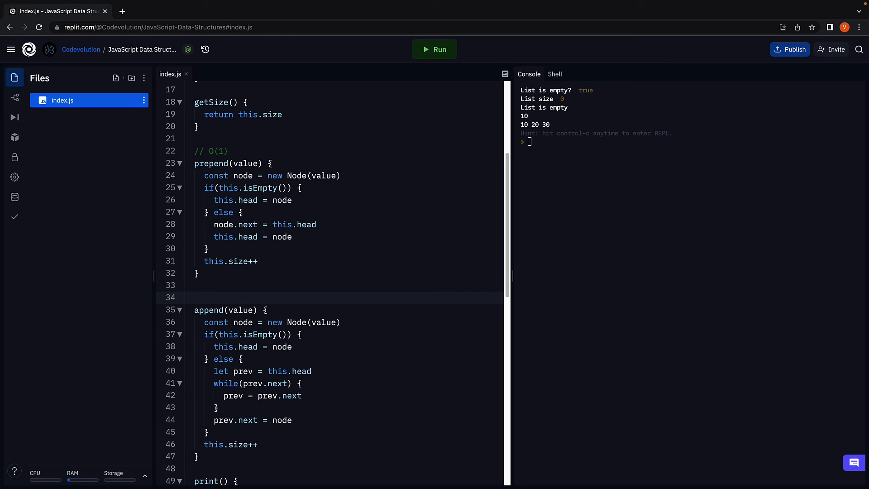
left_click(194, 297)
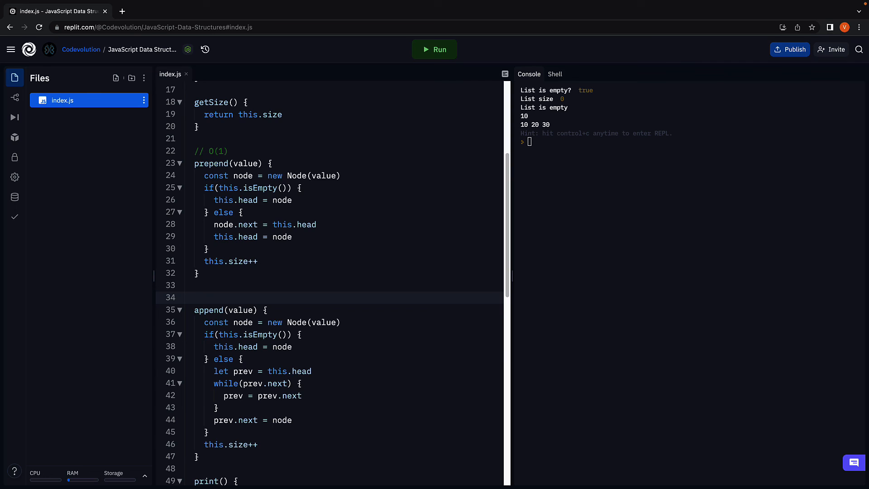
type("/")
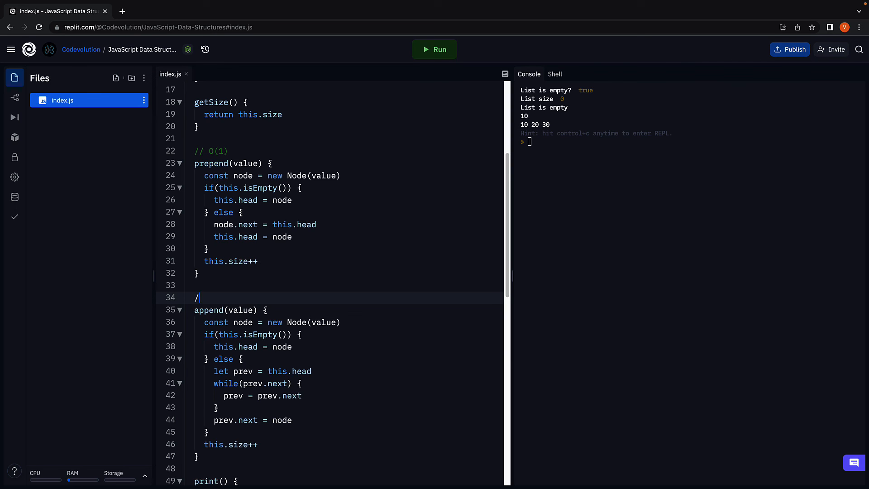
type("/ O(n)")
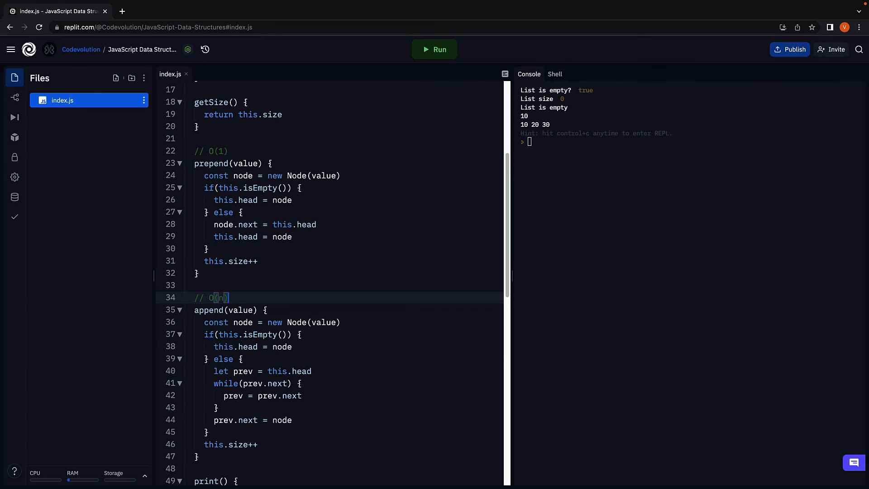
mouse_move(287, 300)
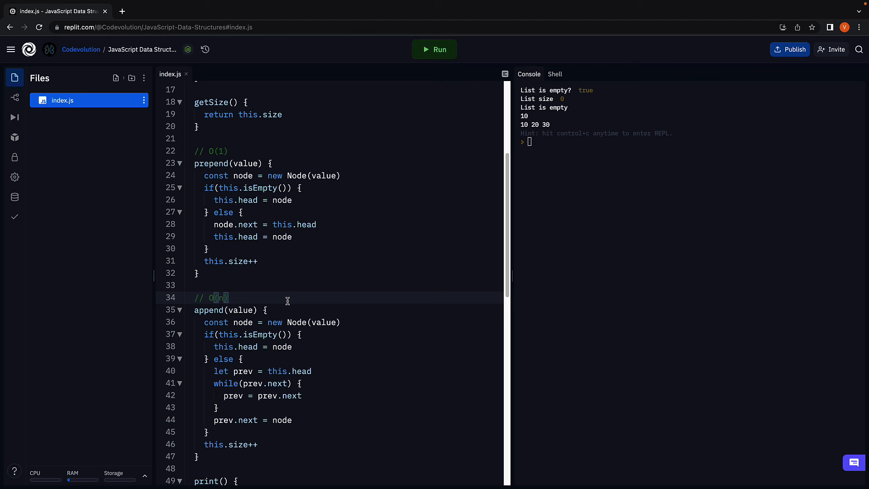